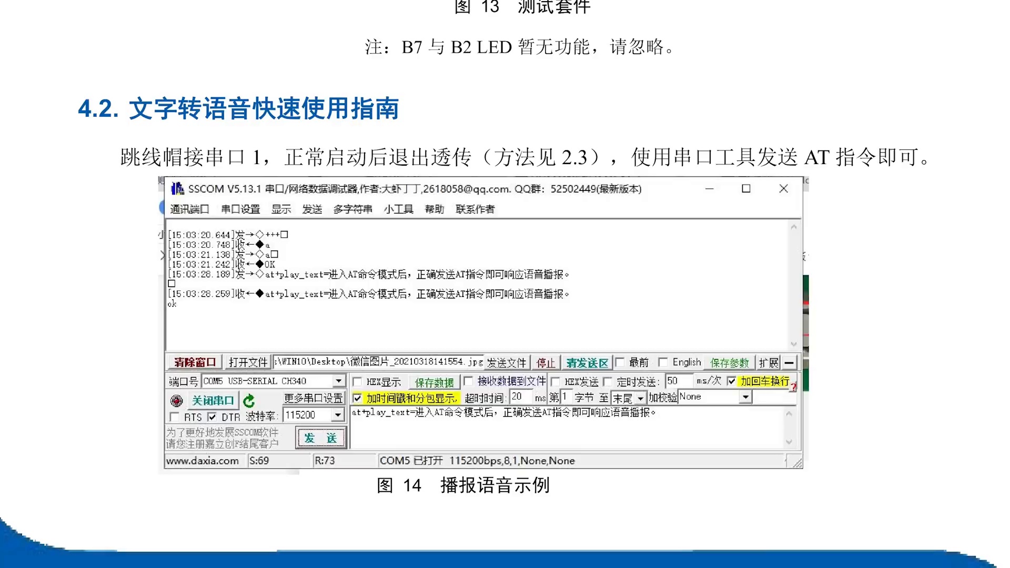
{"action": "scroll", "scroll_direction": "down", "scroll_amount": 3}
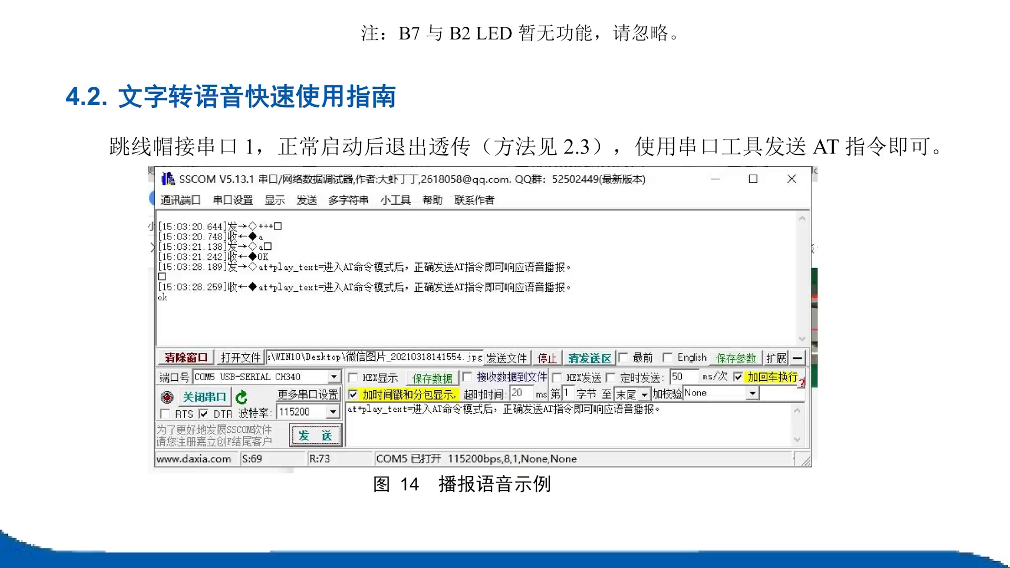